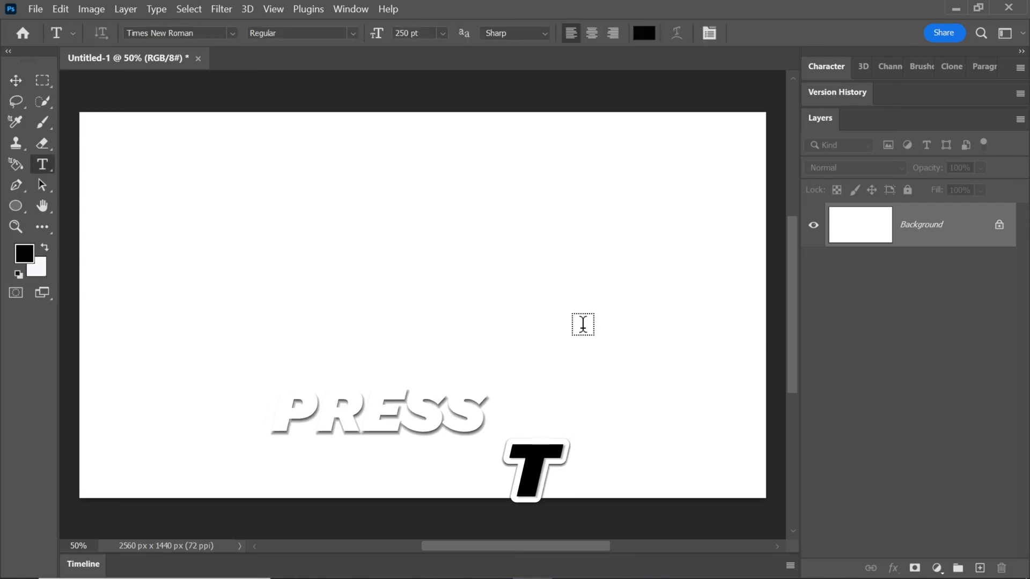
Step: Type 'DC' in Times New Roman 250 pt, replacing the placeholder text
text(Lorem Ipsum)
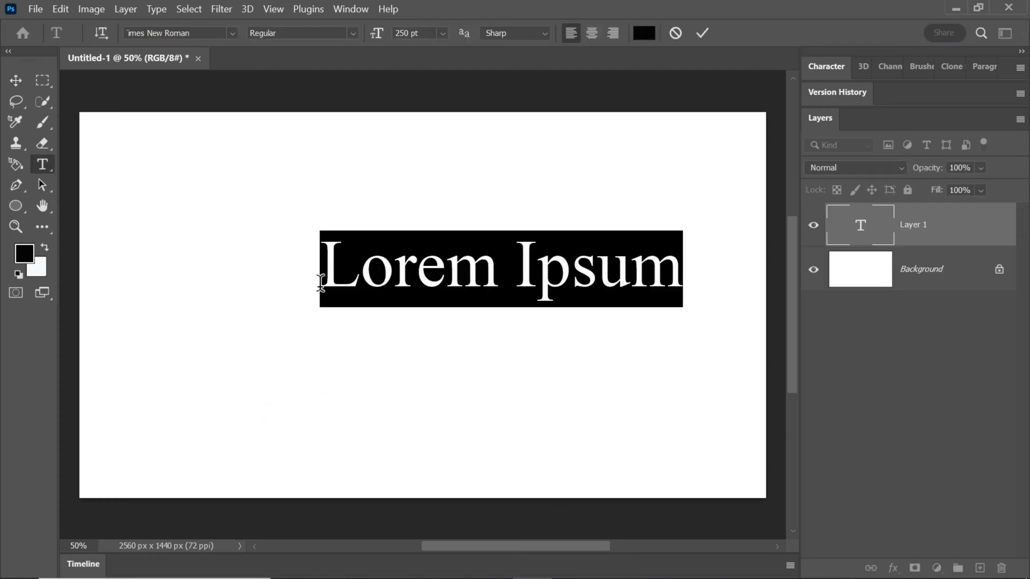
text(DC)
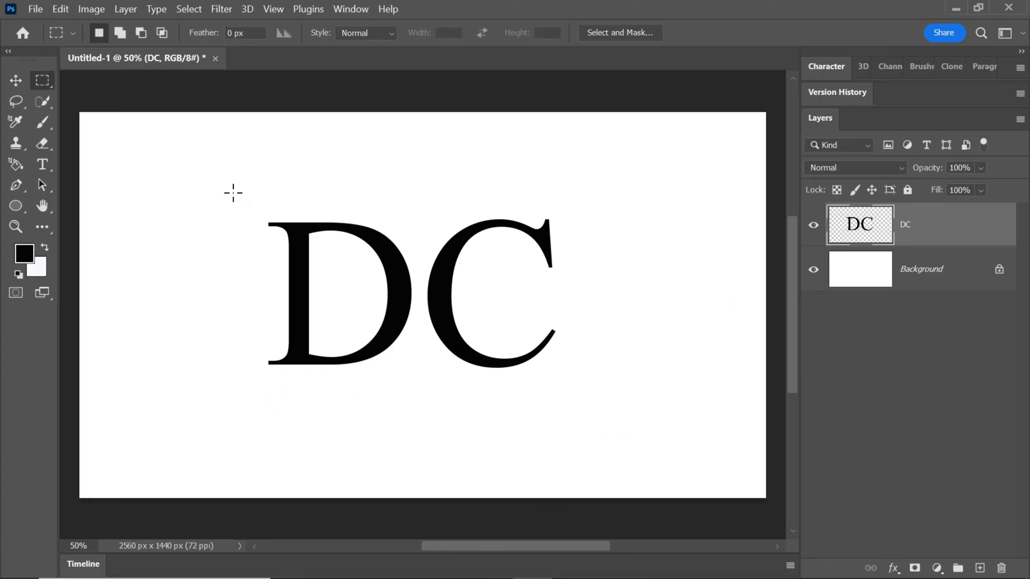
Step: Cut the D onto its own layer and stack the C layer above it
drag(232, 191, 417, 386)
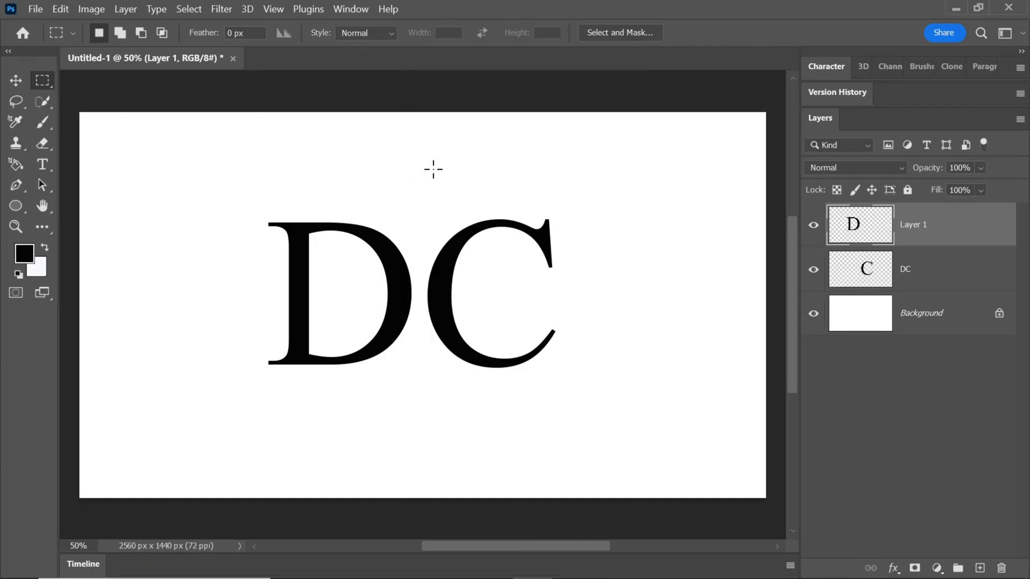
click(919, 269)
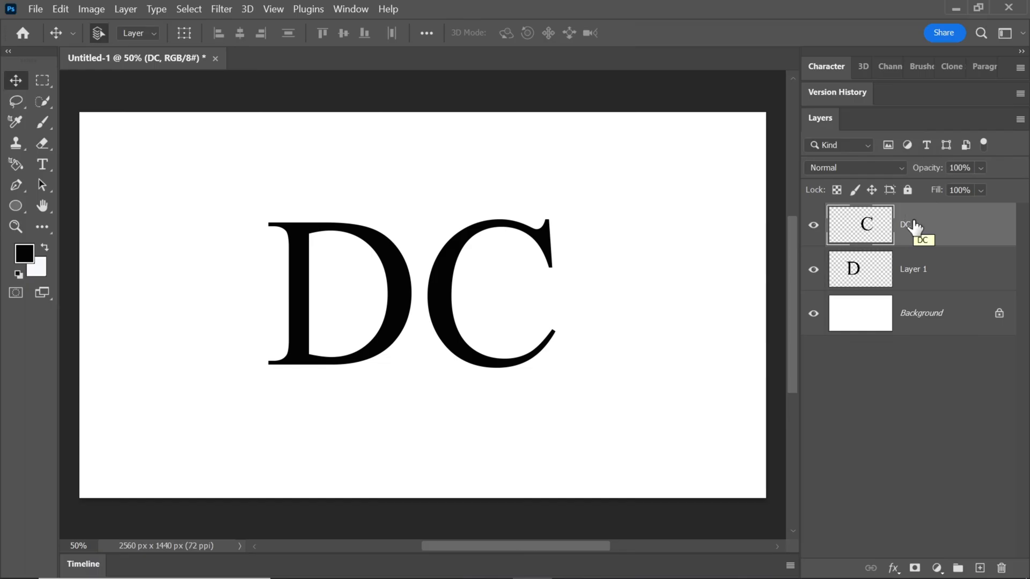
mouse_move(720, 163)
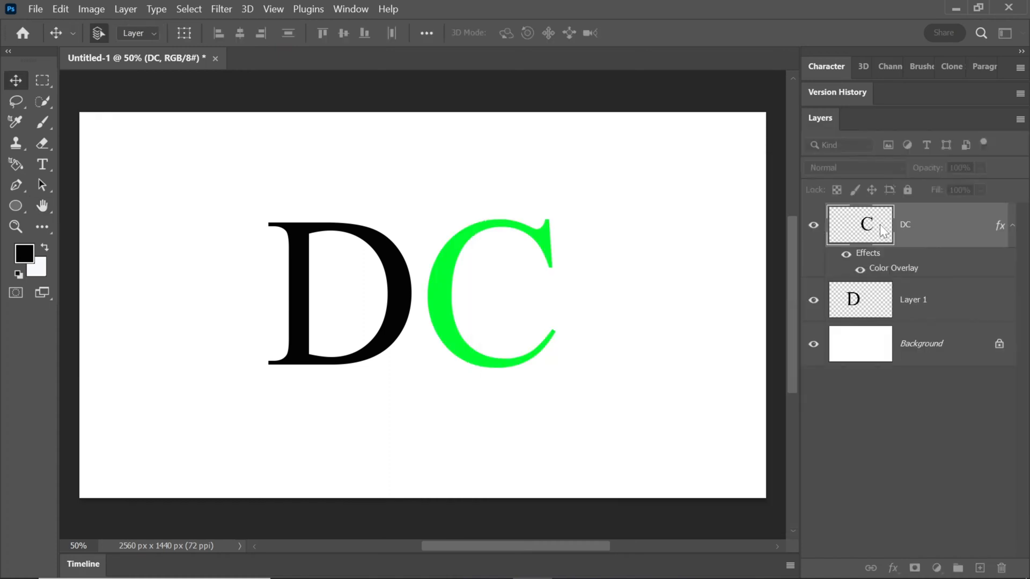
Step: Set the D layer's Color Overlay to blue through the Color Picker
click(913, 270)
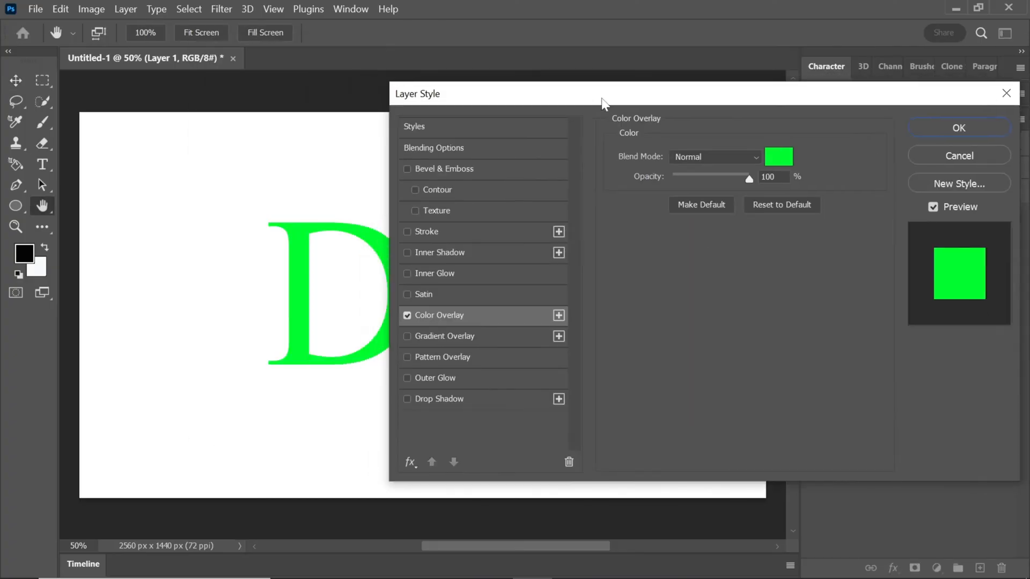
click(778, 156)
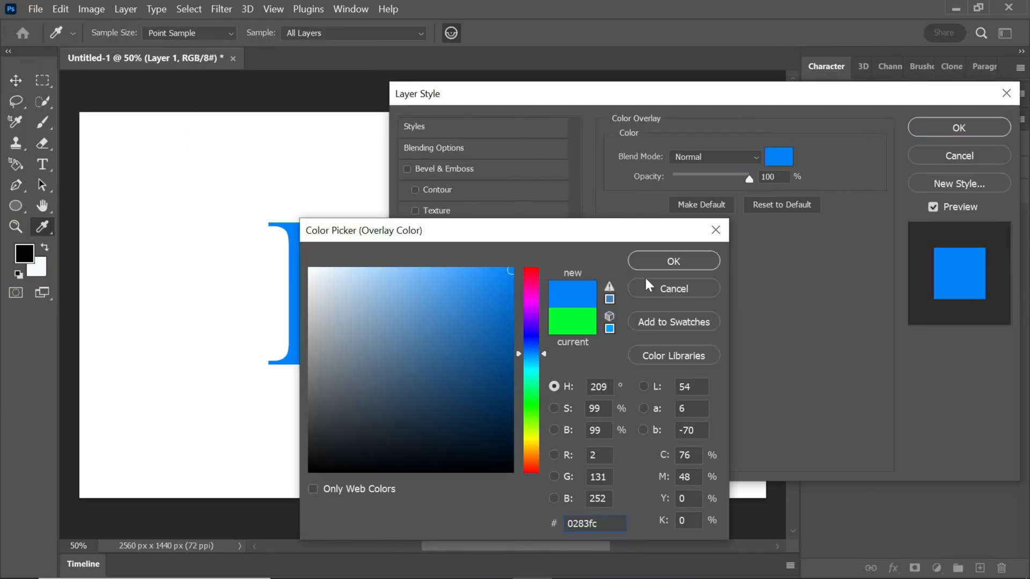
click(672, 260)
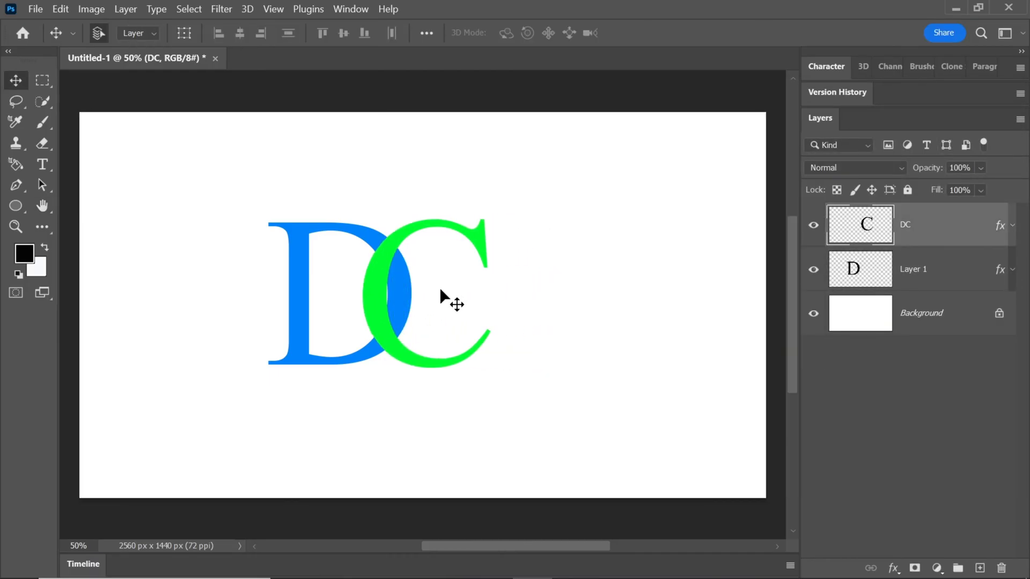
Step: Nudge the C into the D, duplicate the D, and erase all but its top crossing
key(ctrl+j)
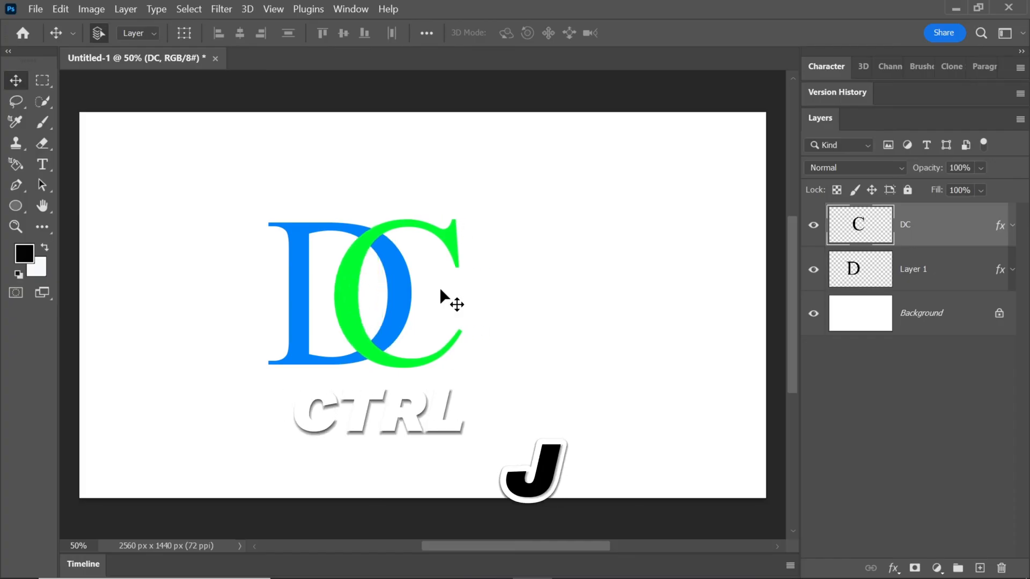
click(913, 269)
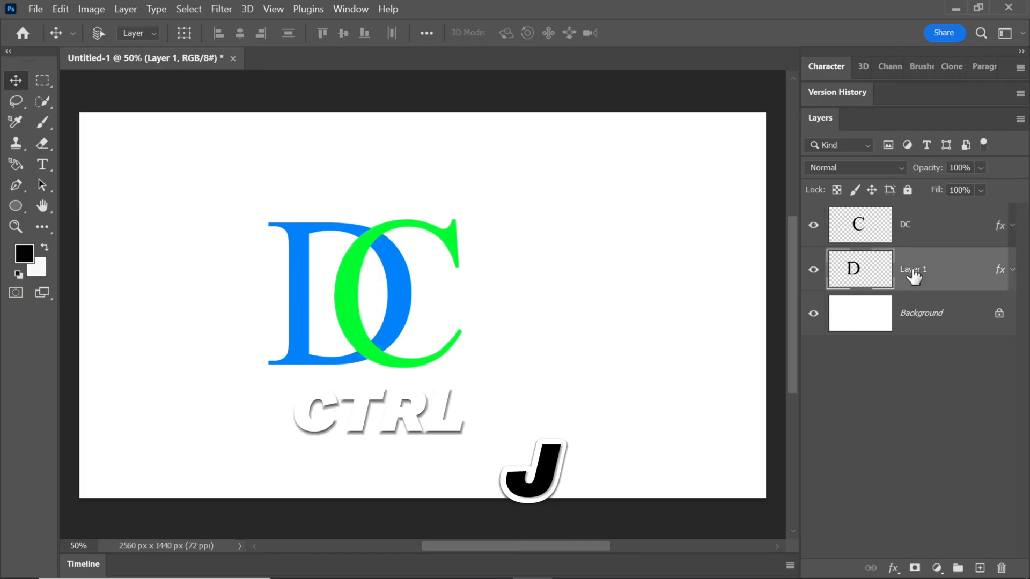
key(ctrl+j)
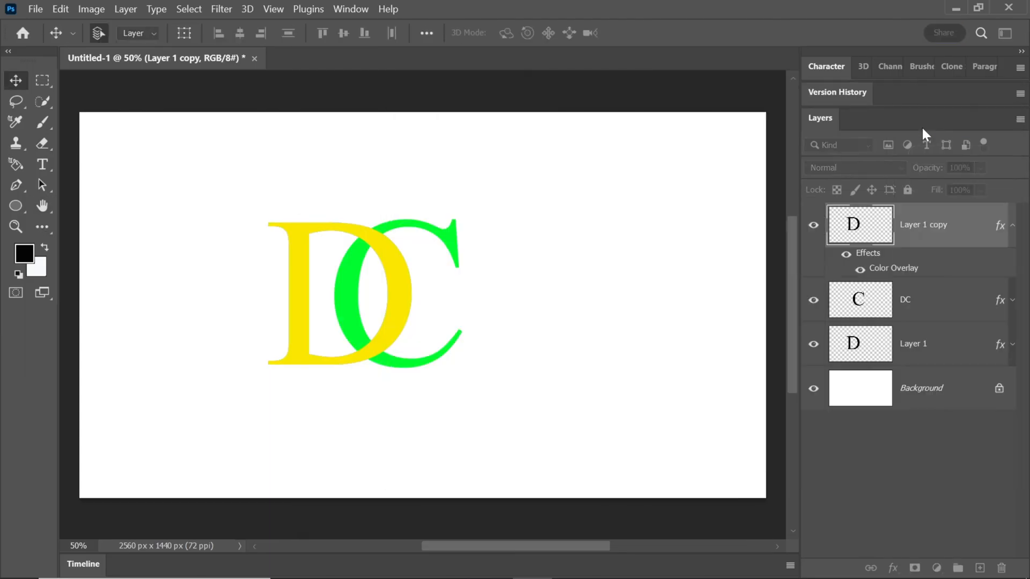
click(15, 143)
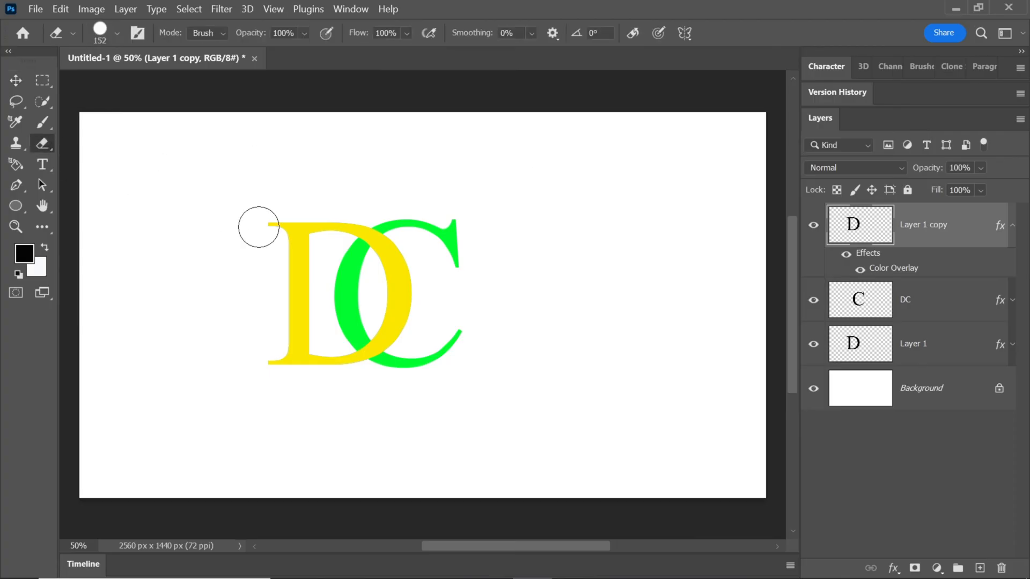
drag(259, 226, 295, 275)
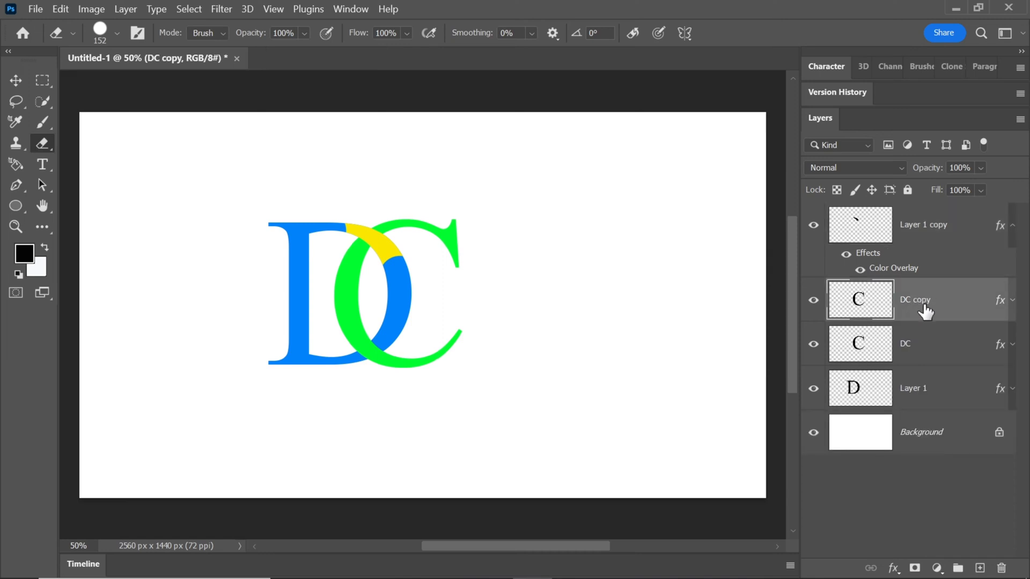
Step: Move the C copy to the top, recolour it red, and erase all but its lower crossing
click(1013, 225)
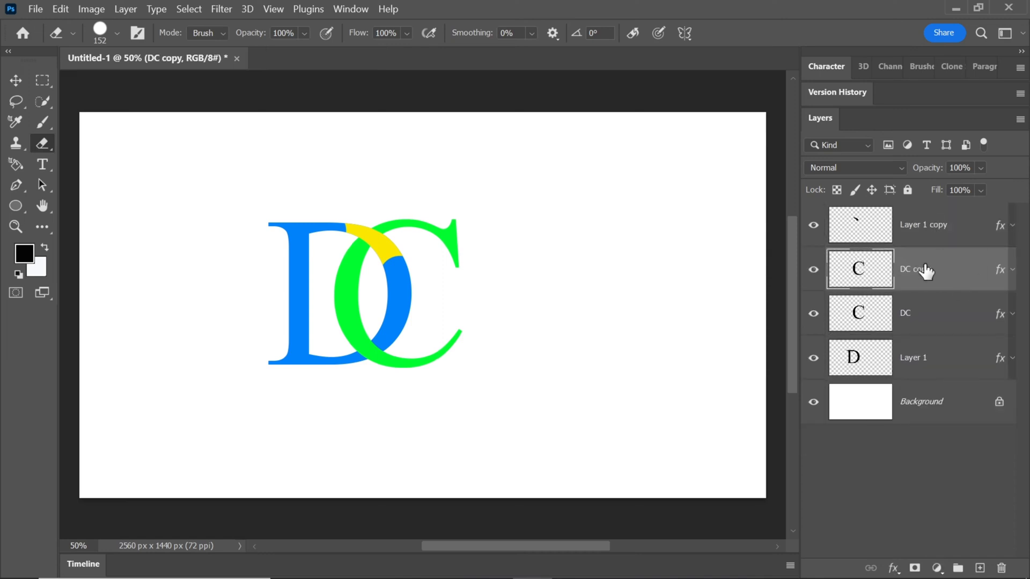
click(1012, 269)
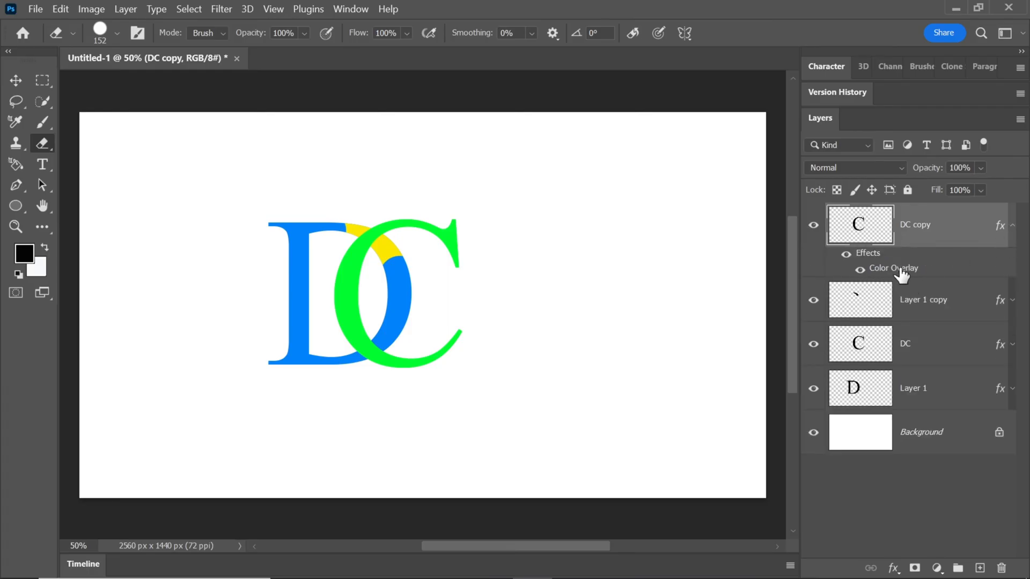
double_click(894, 268)
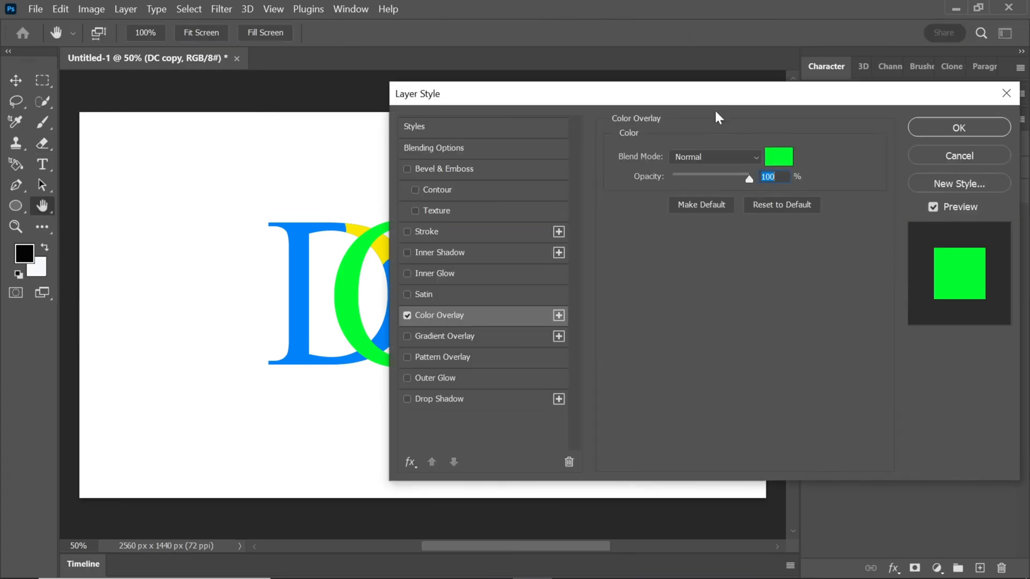
click(779, 156)
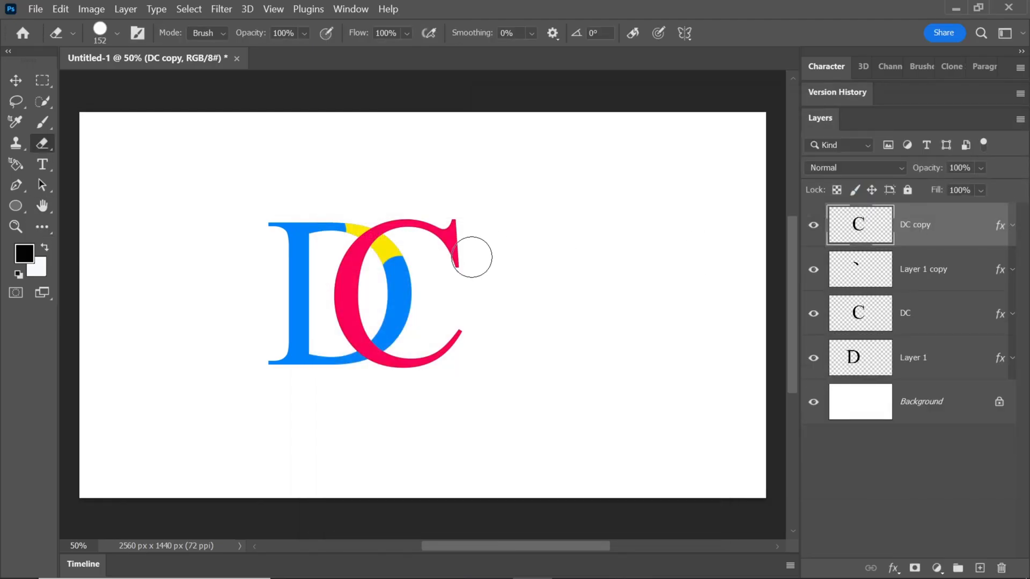
drag(473, 257, 474, 339)
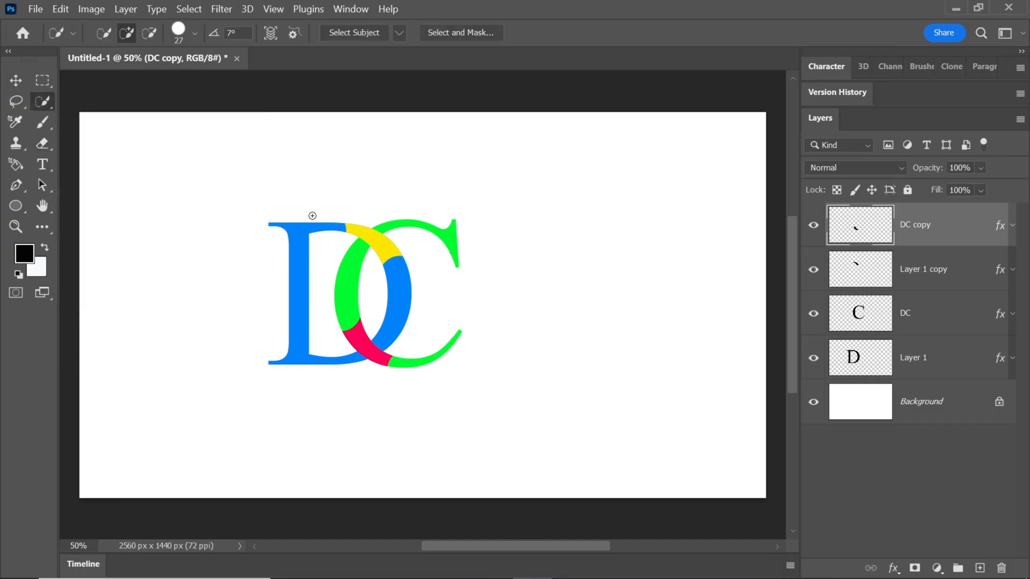
Step: Expand the top-piece selection 15 px, delete it from the C layer, then select the bottom piece
click(922, 268)
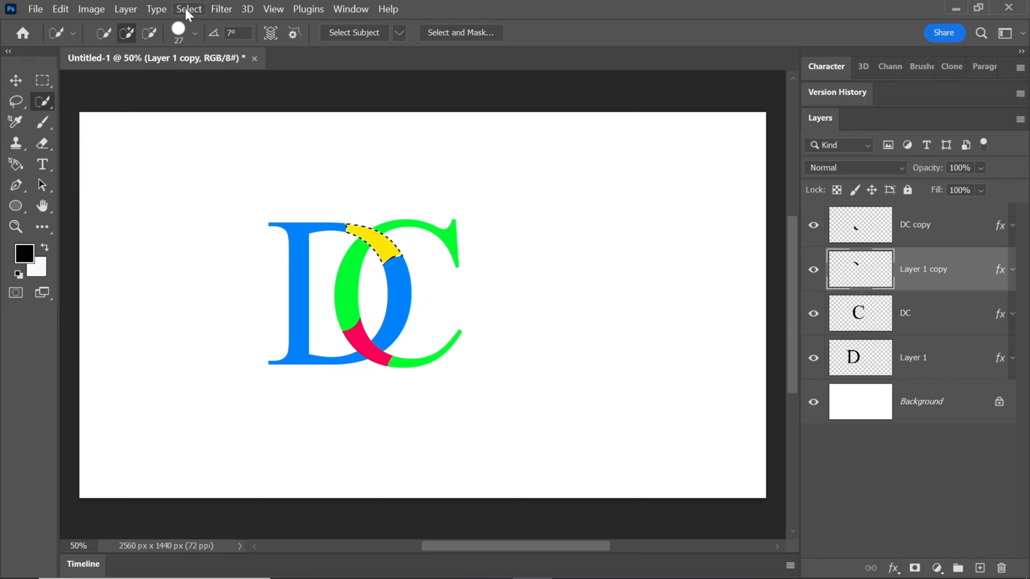
click(188, 9)
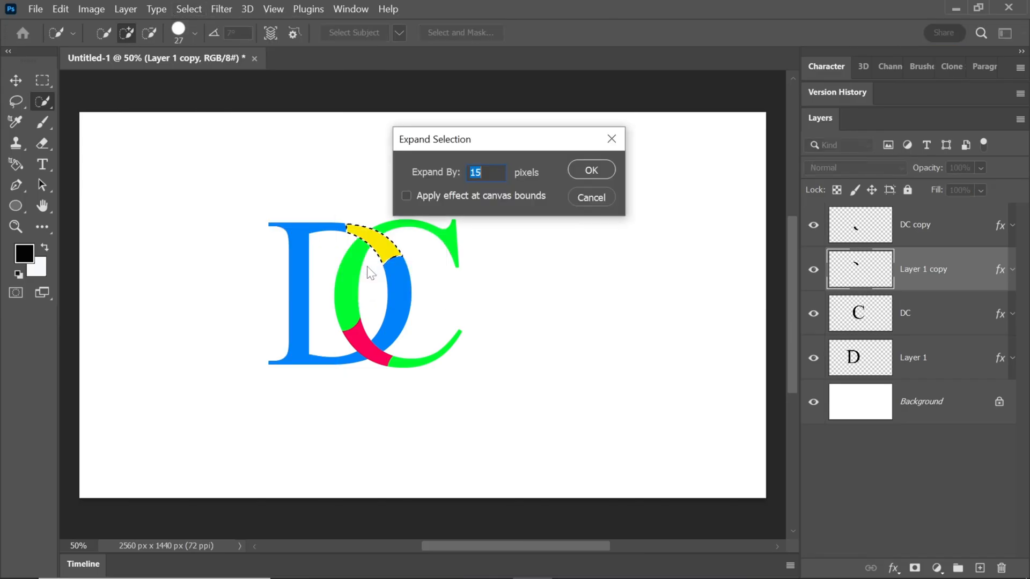
click(590, 169)
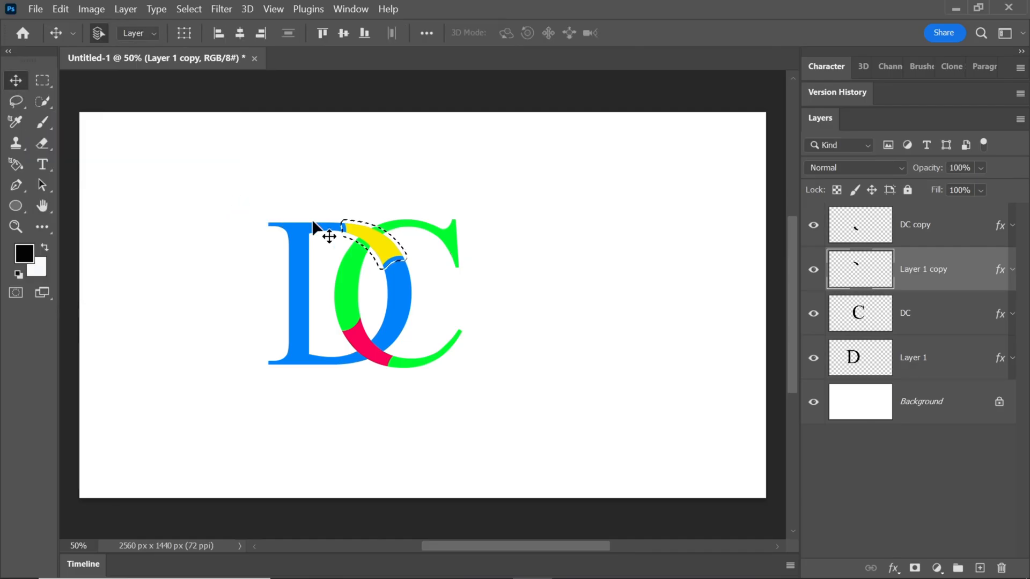
click(920, 313)
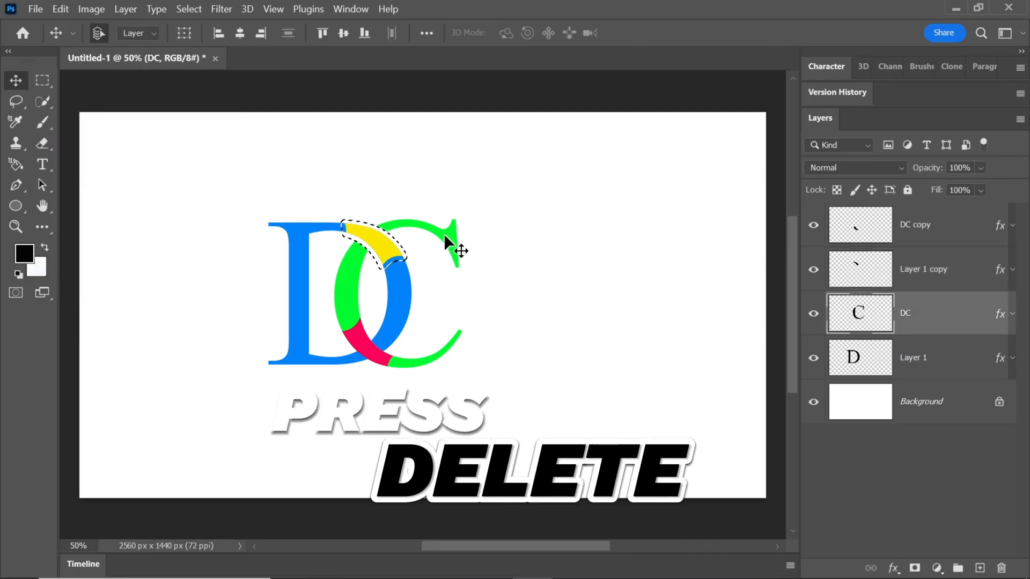
key(Delete)
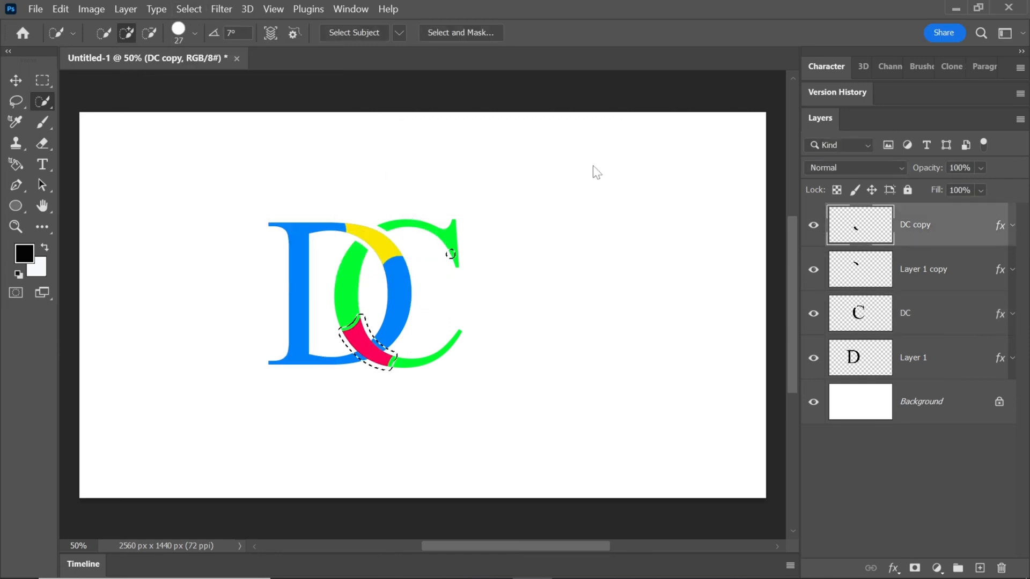
drag(361, 246, 561, 246)
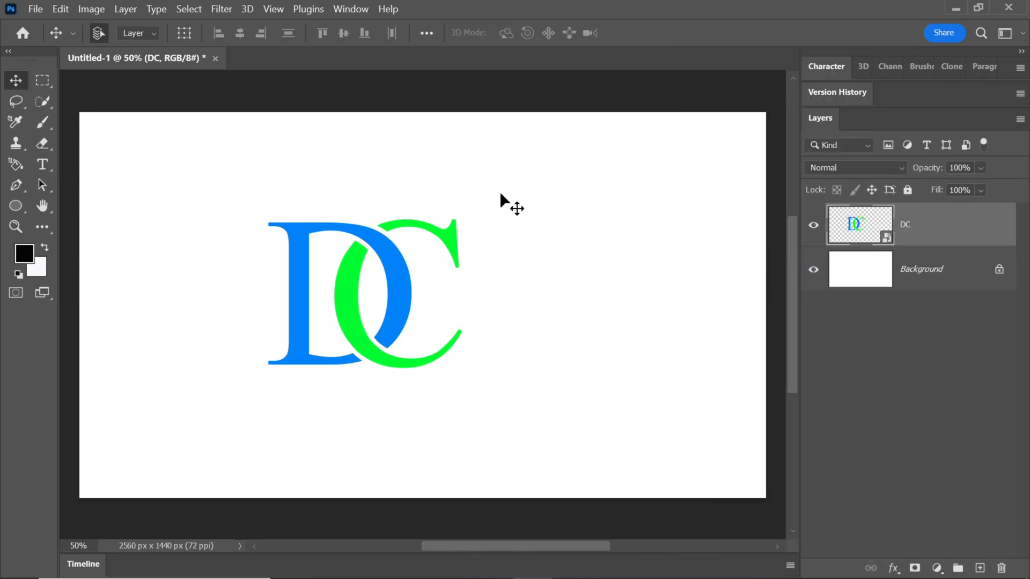
Step: Begin opening the steel signage mockup file from the File menu
click(35, 8)
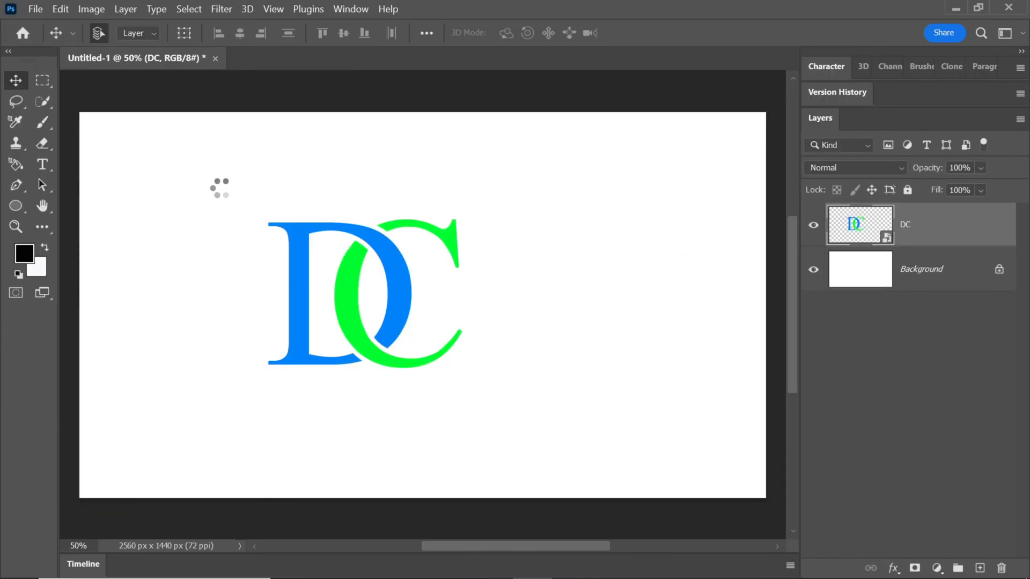
Step: Switch to the Steel Signage Logo Mockup document showing the metallic DC sign
click(384, 58)
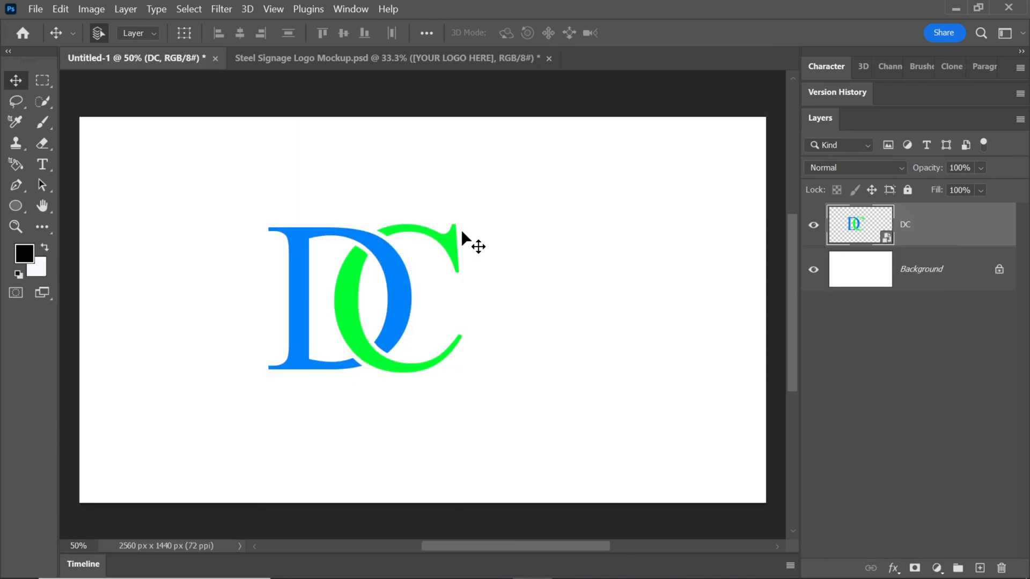
click(387, 58)
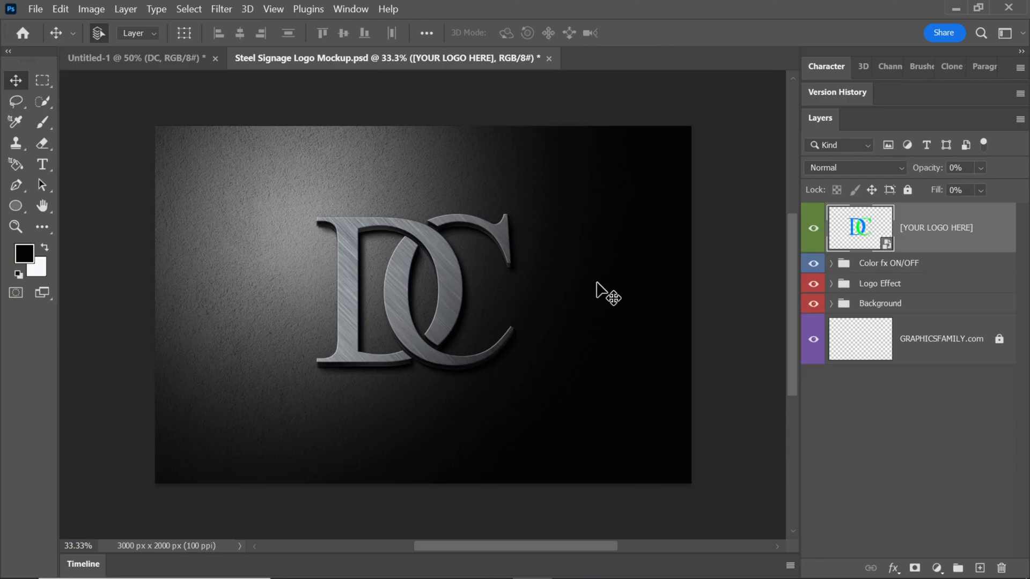